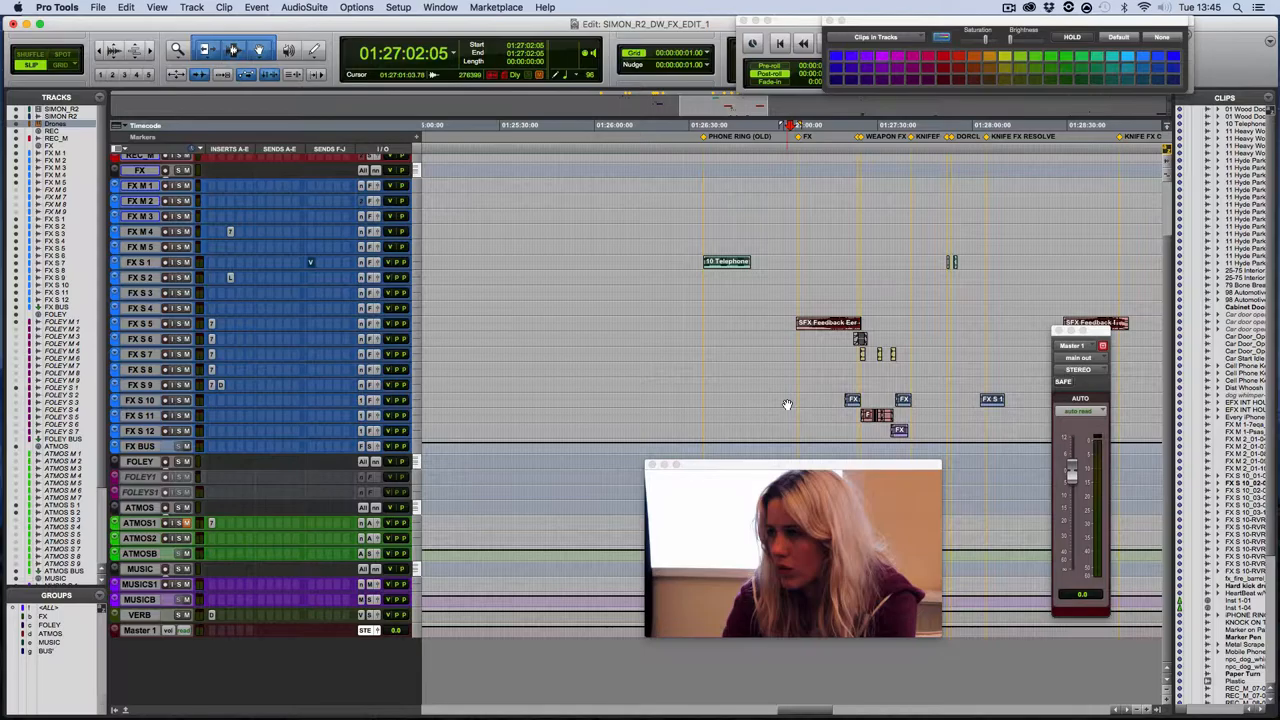
Select the whole SFX Feedback Eerie 01-RVRS_01-02 clip on track FX S 5.
key("space")
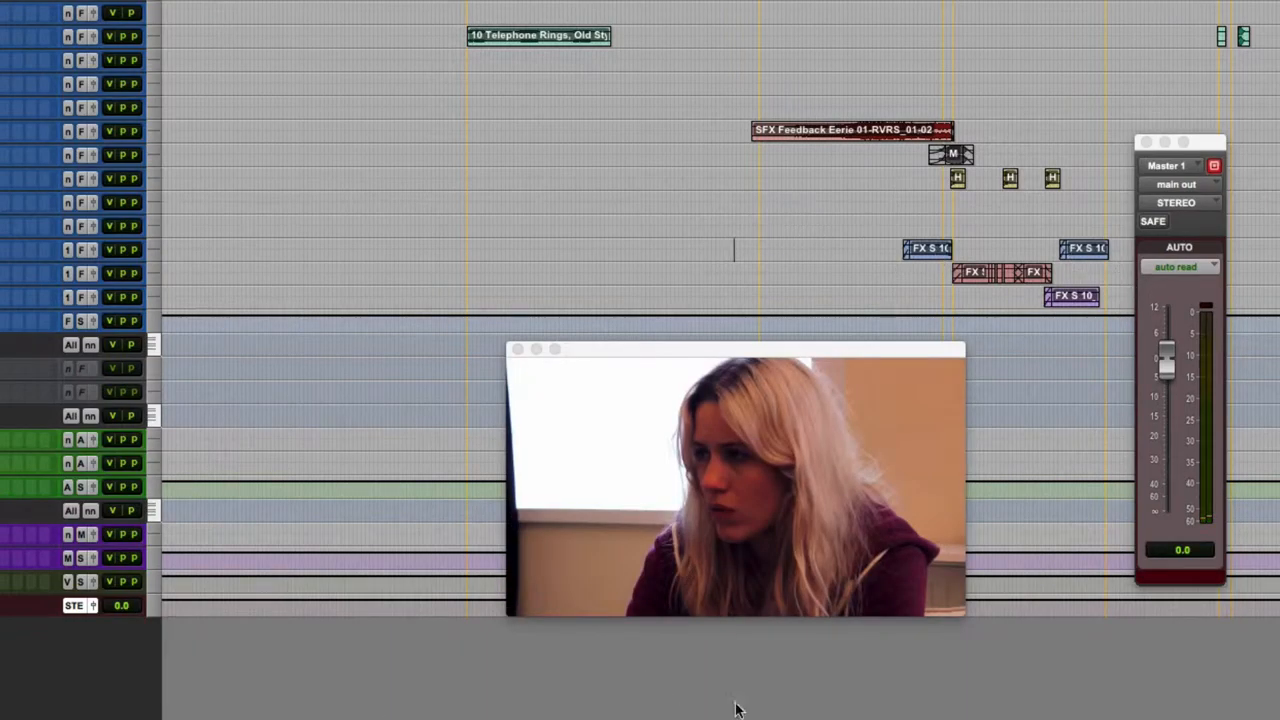
scroll("left", 3)
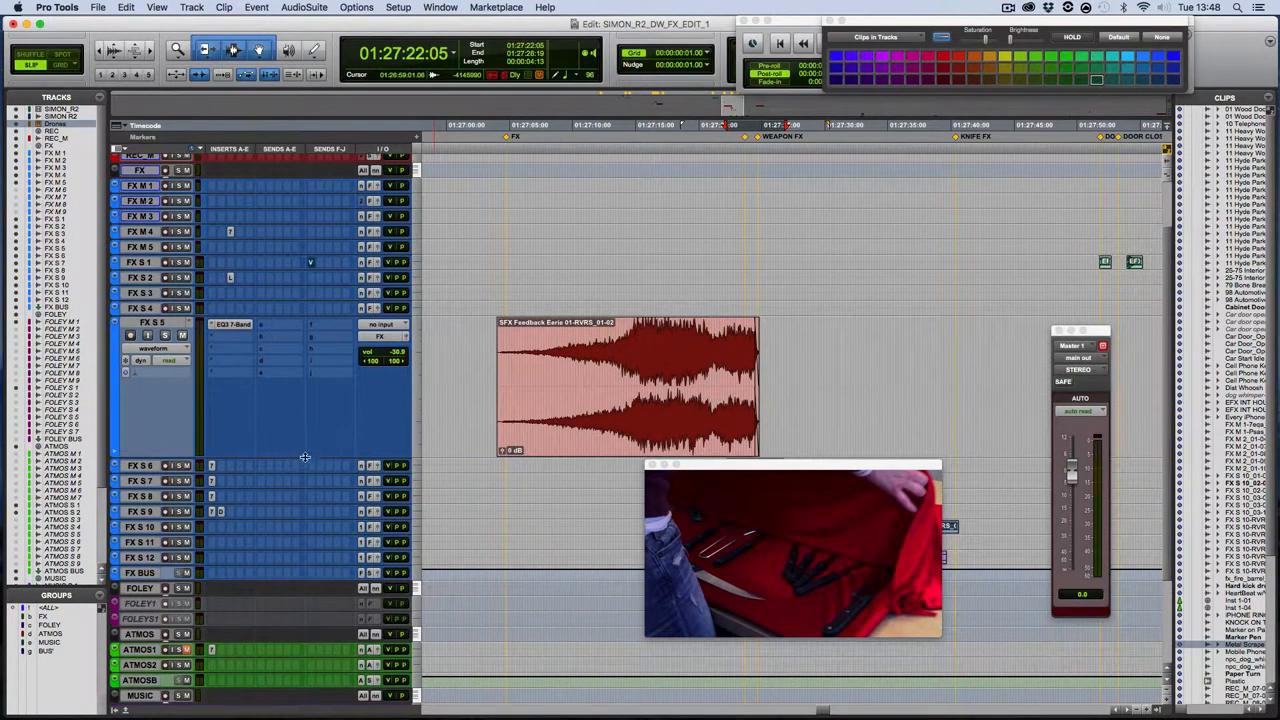
mouse_move(293, 451)
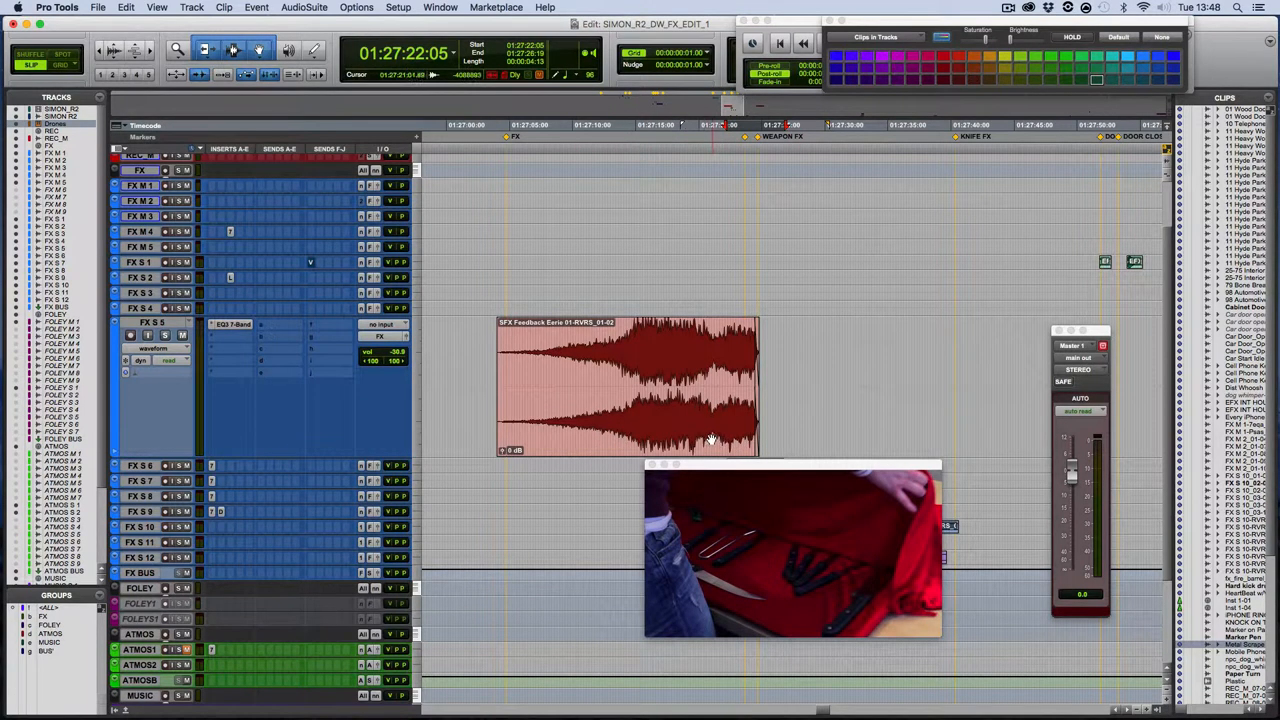
mouse_move(677, 410)
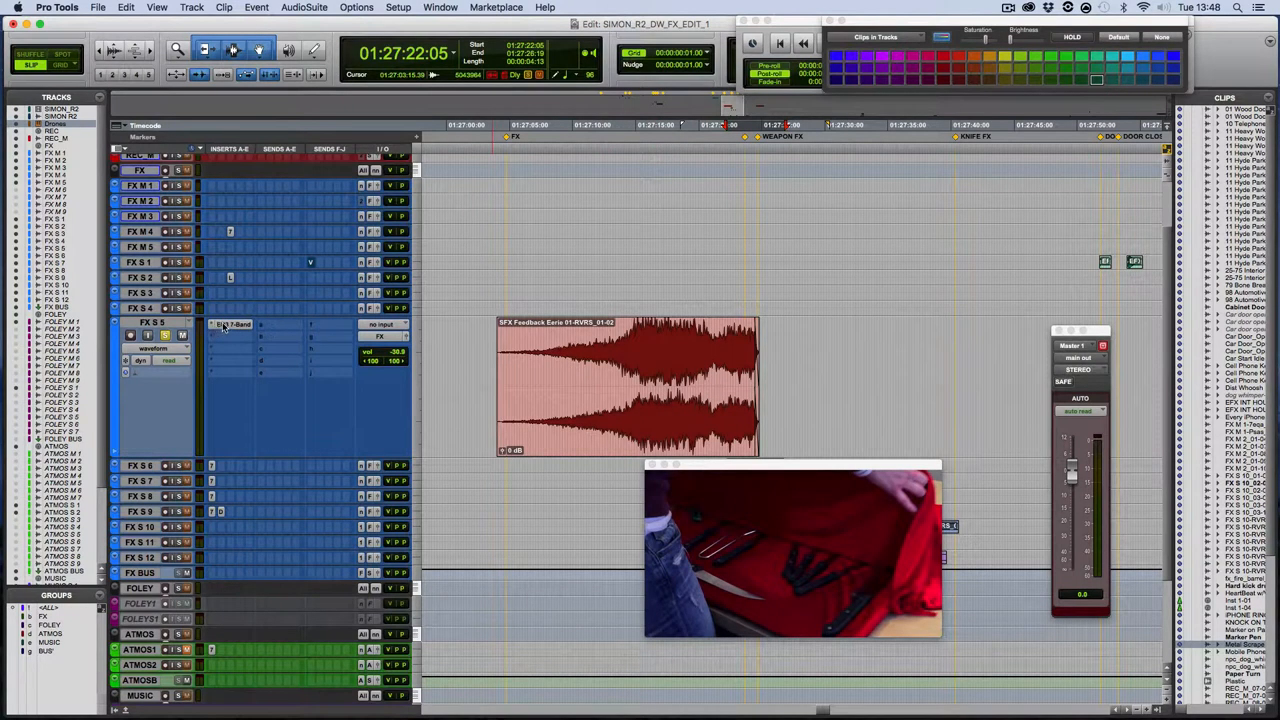
left_click(235, 324)
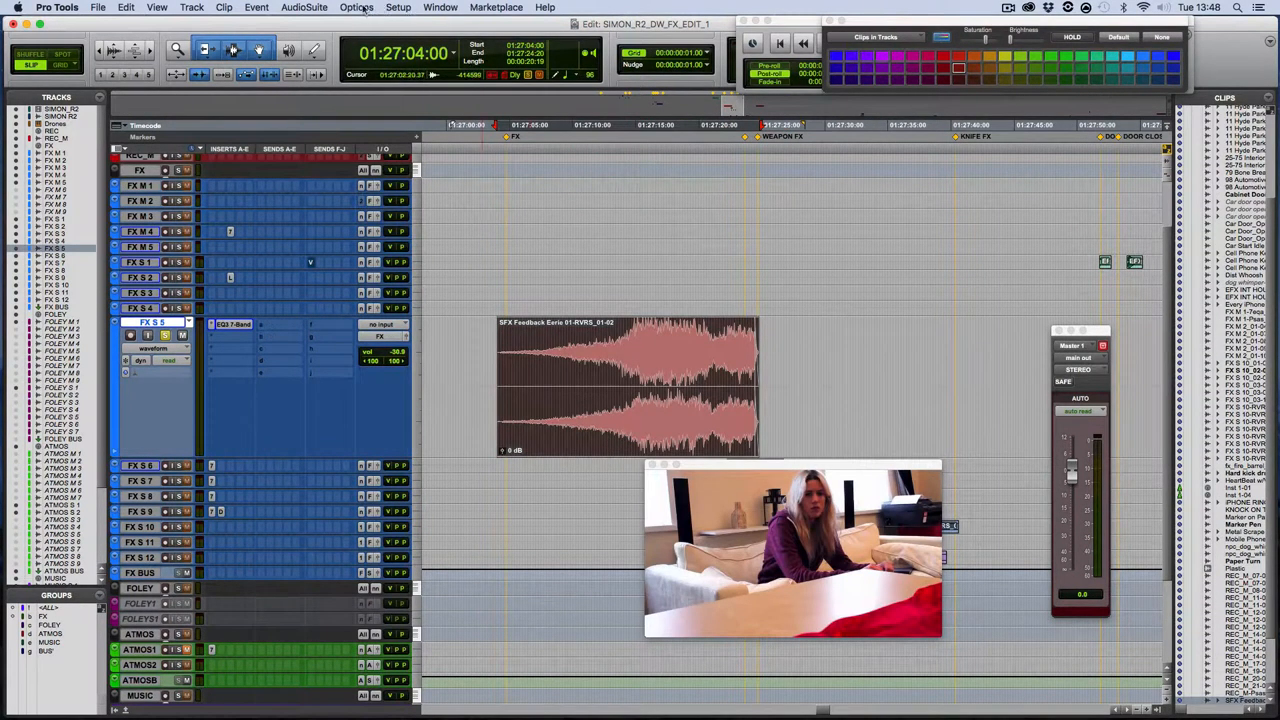
Reverse the Feedback Eerie clip with AudioSuite Other > Reverse, rendering Reverse_02-04.
left_click(304, 7)
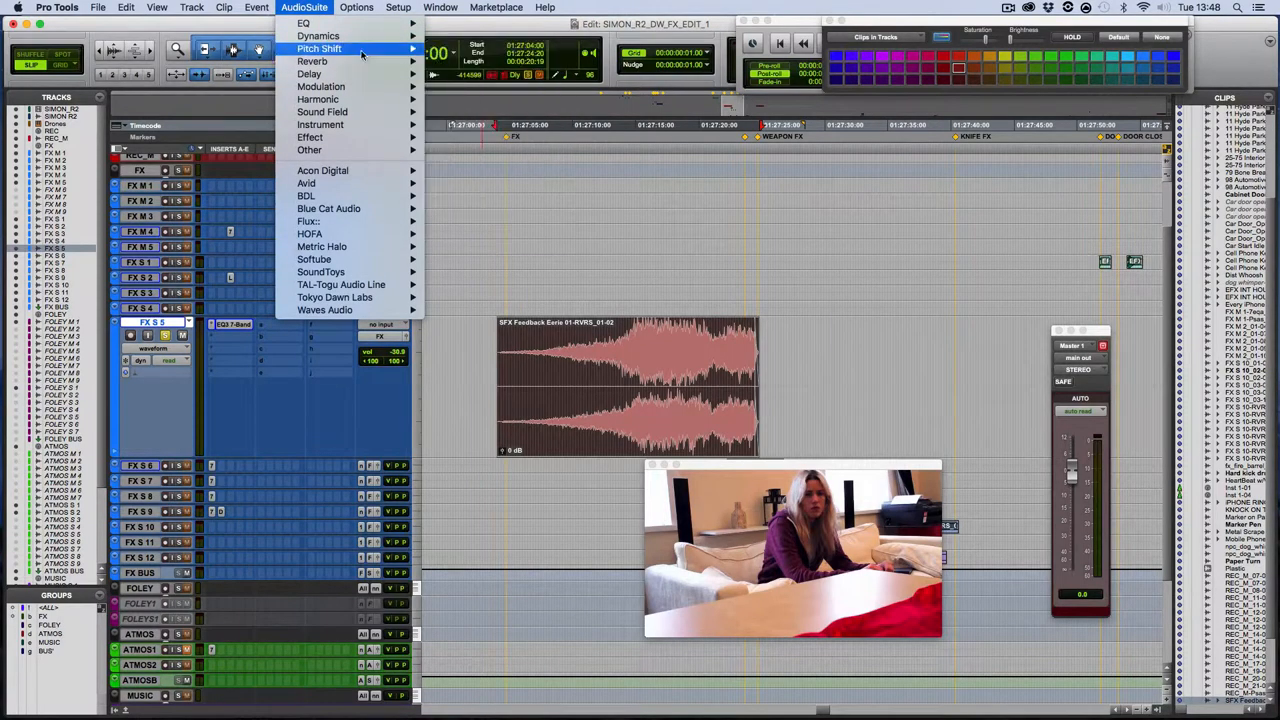
left_click(310, 137)
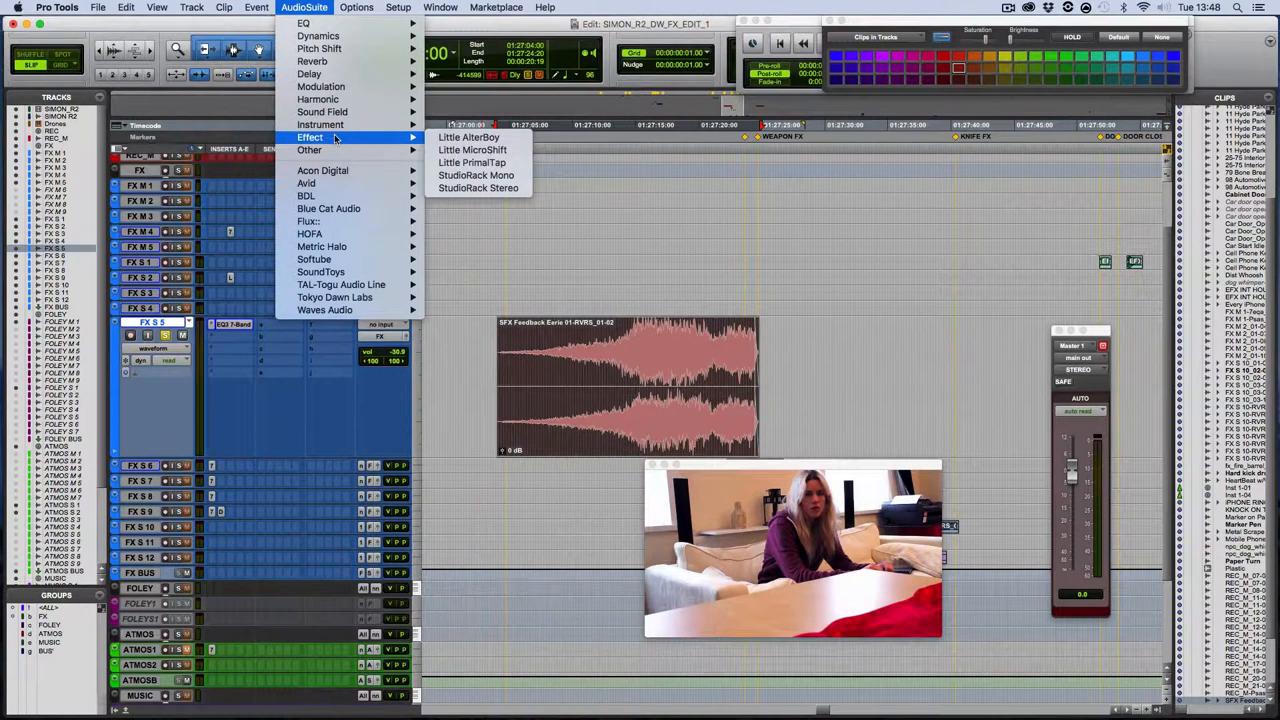
mouse_move(310, 150)
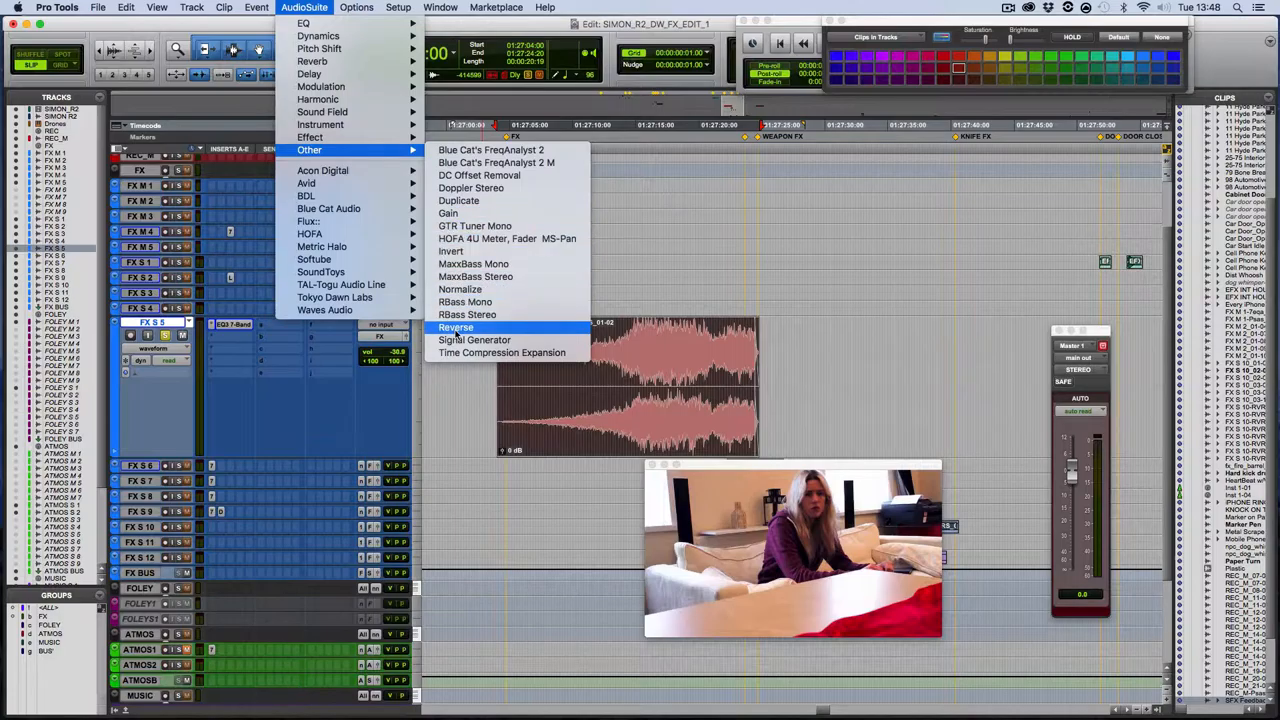
left_click(455, 327)
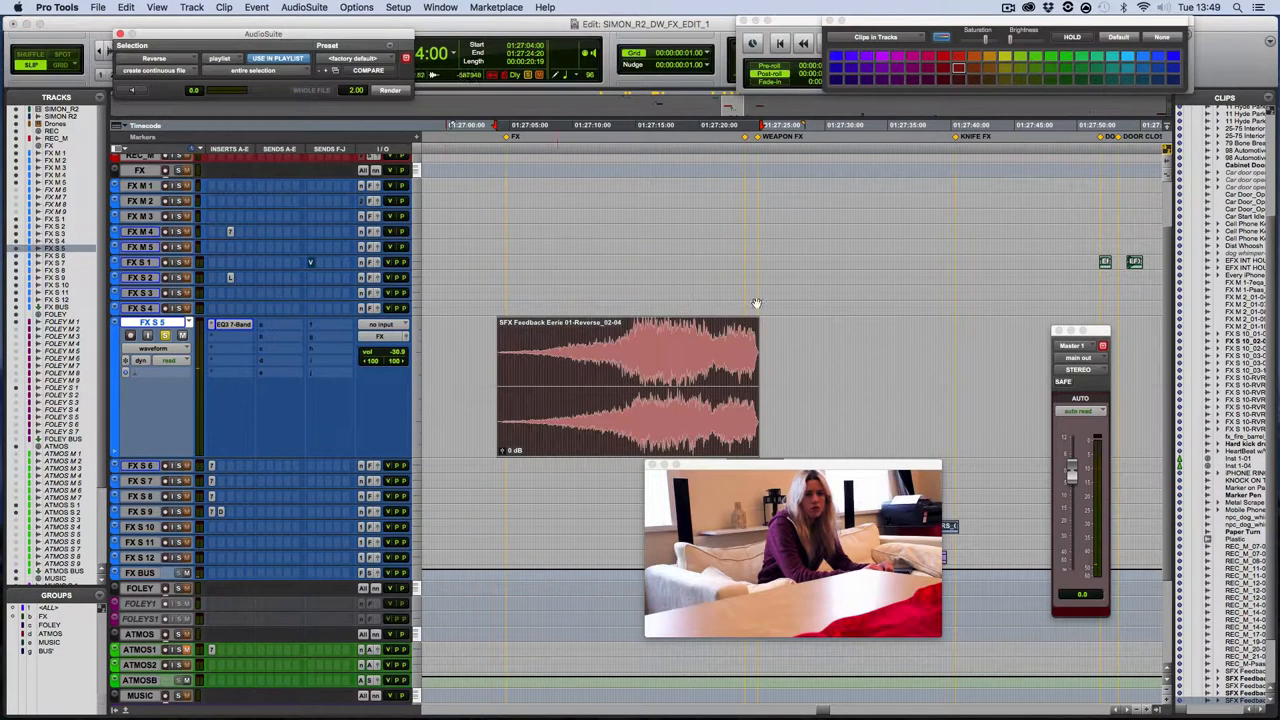
mouse_move(775, 342)
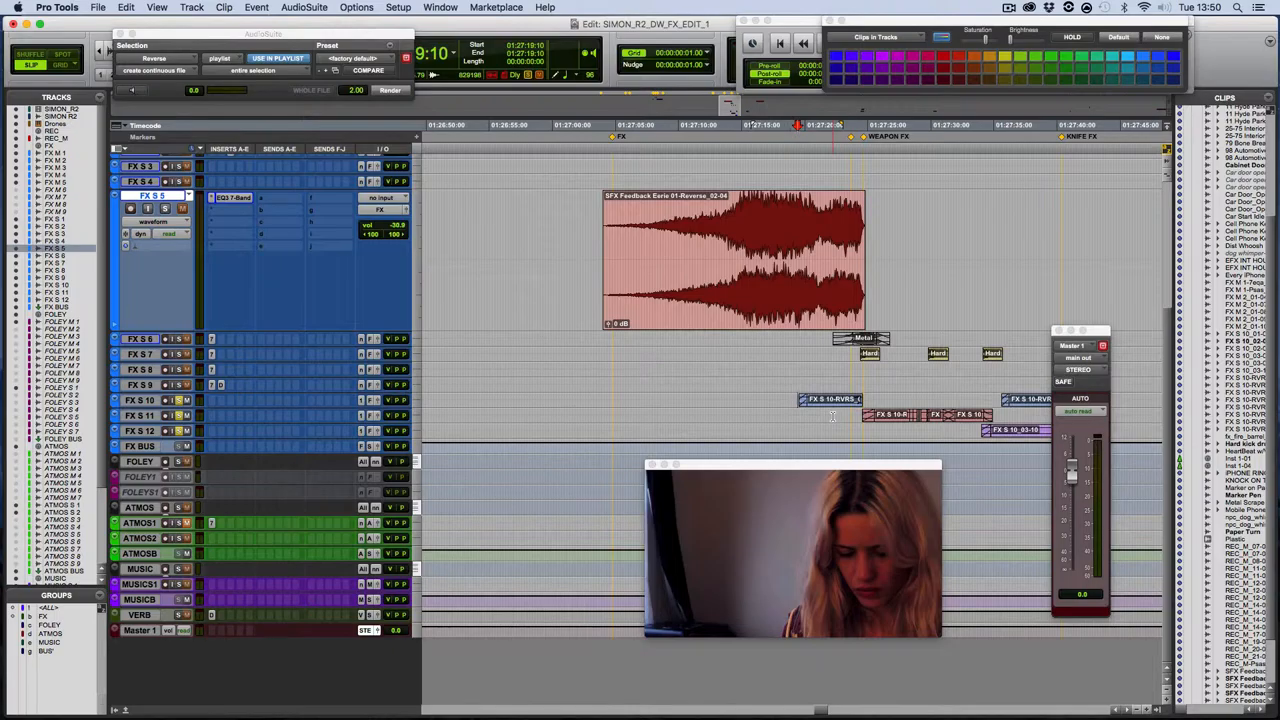
key("space")
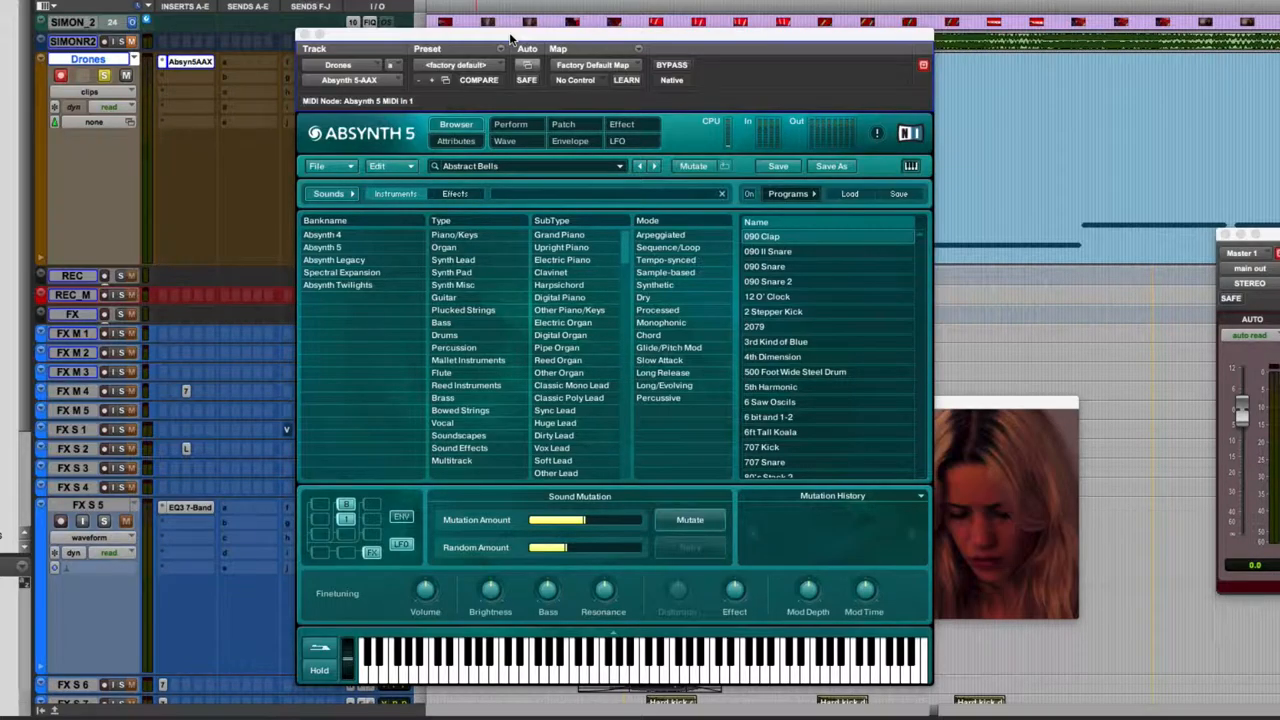
mouse_move(797, 515)
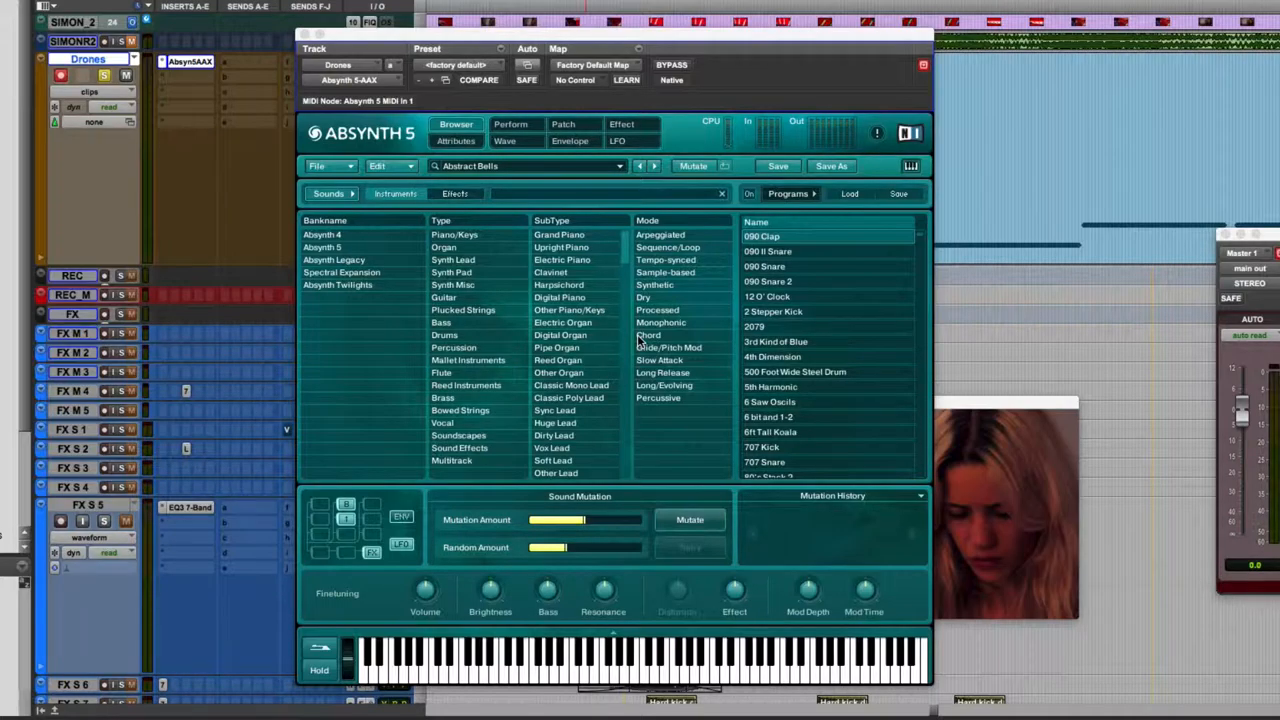
left_click(511, 124)
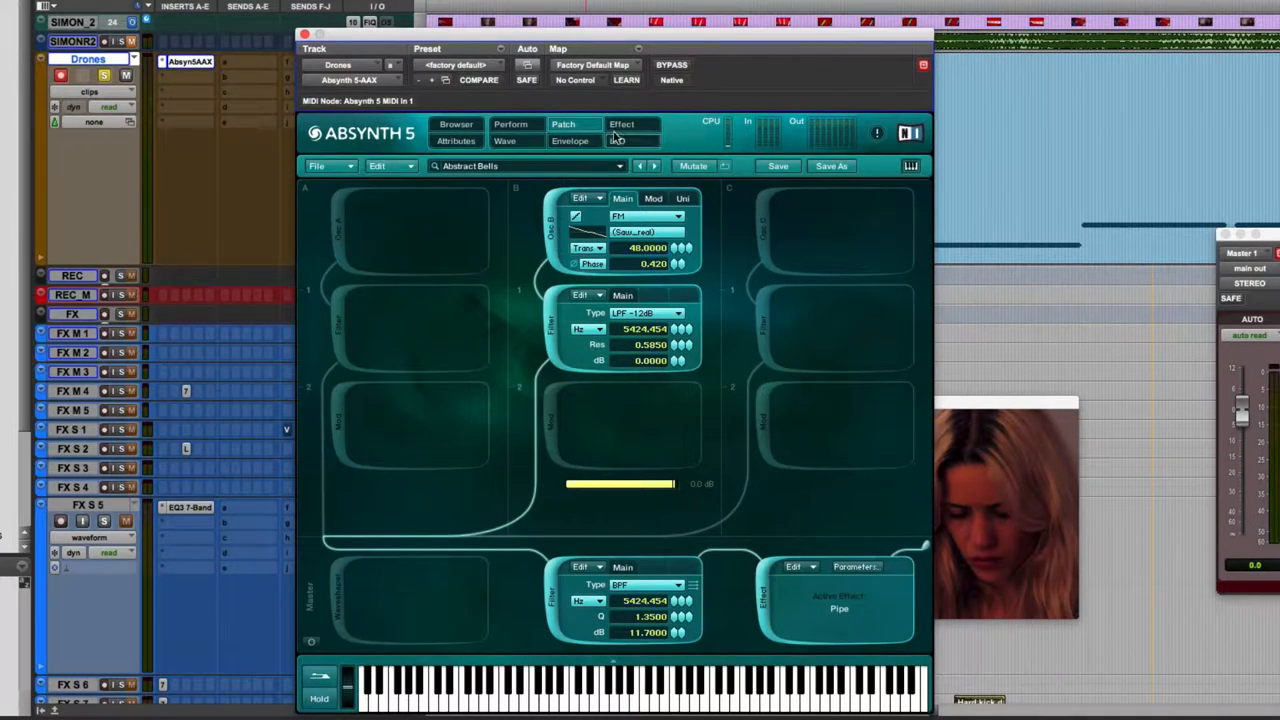
left_click(505, 140)
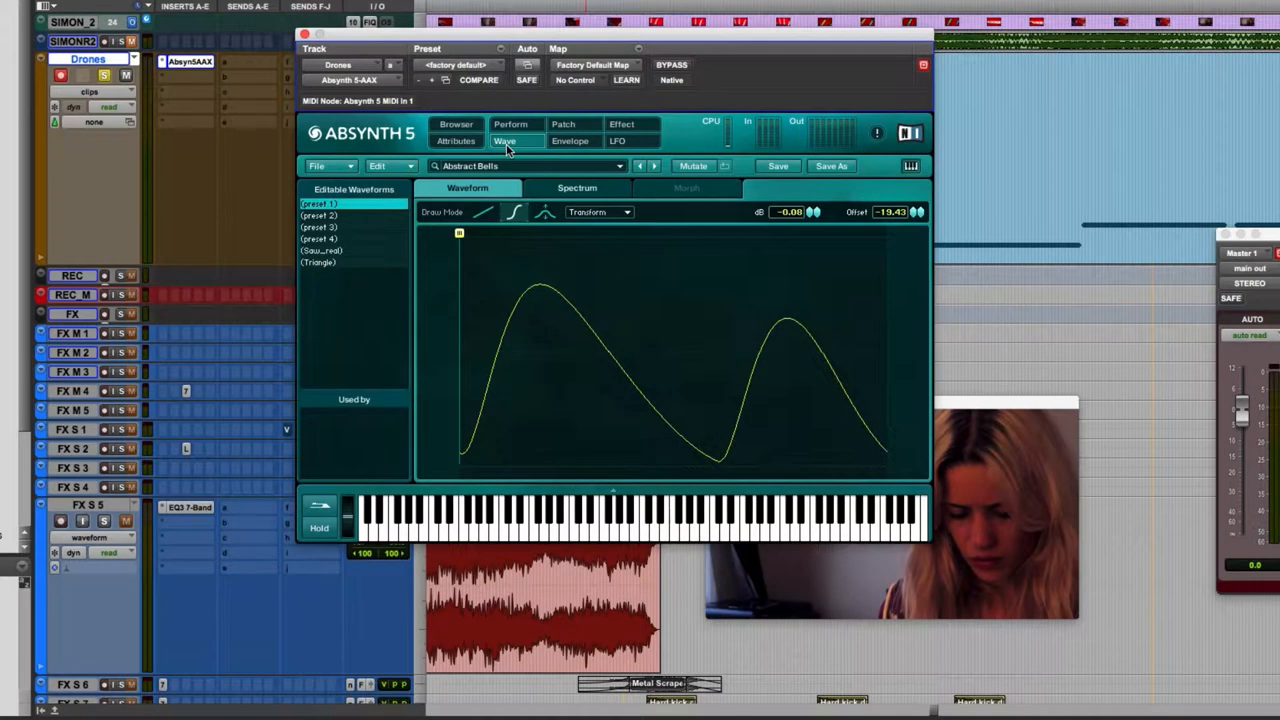
left_click(456, 124)
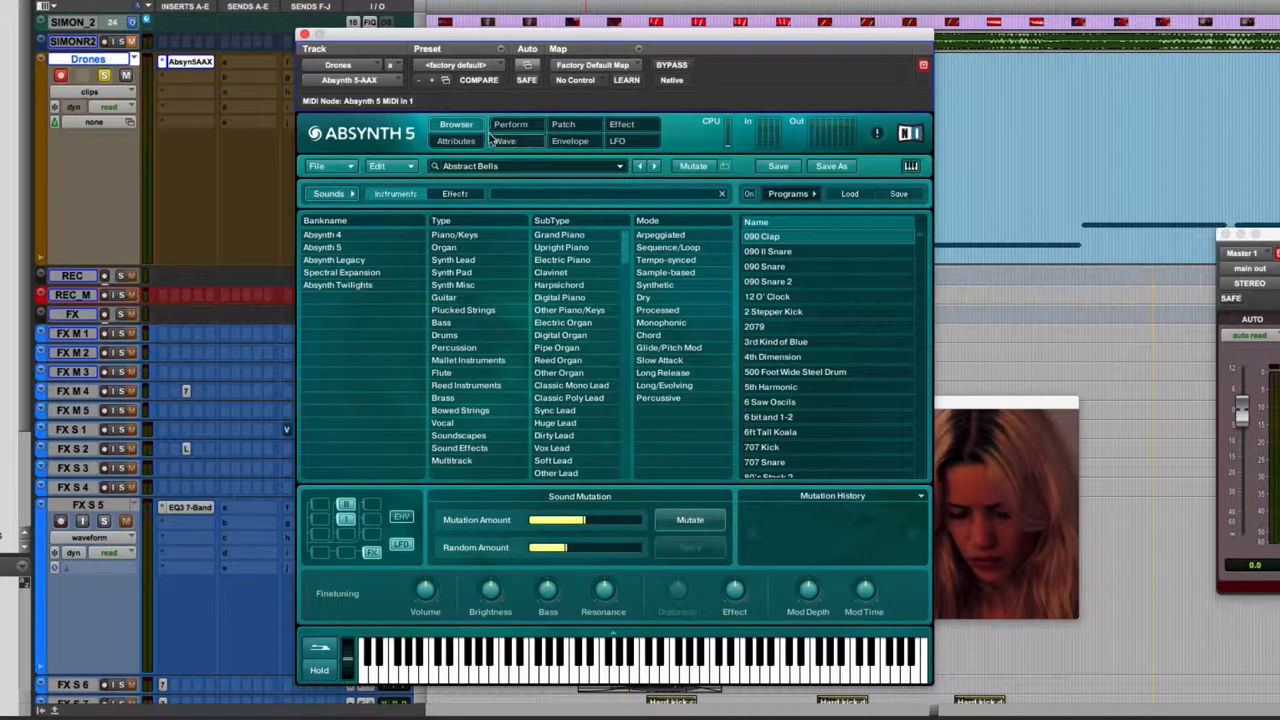
Show the Perform page with Abstract Bells' macro controllers and master envelope.
left_click(510, 124)
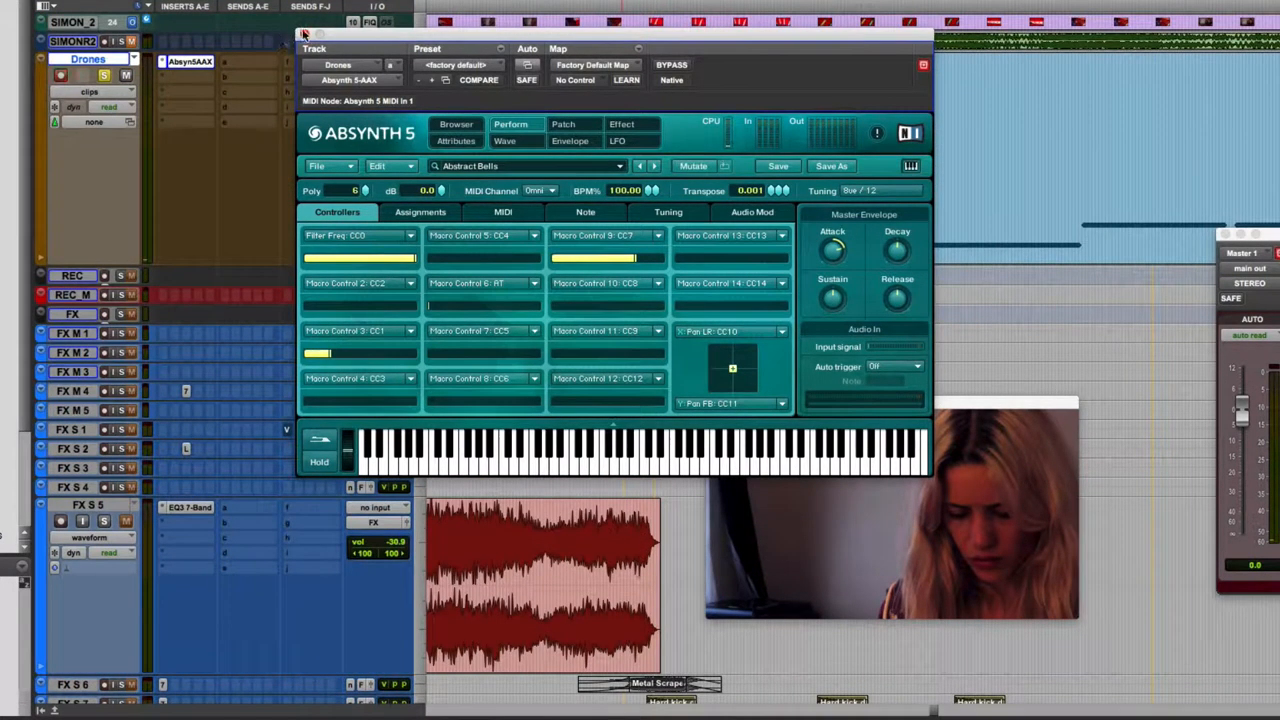
Close Absynth 5 and scroll out to the FX, Foley, atmos and music tracks.
left_click(305, 33)
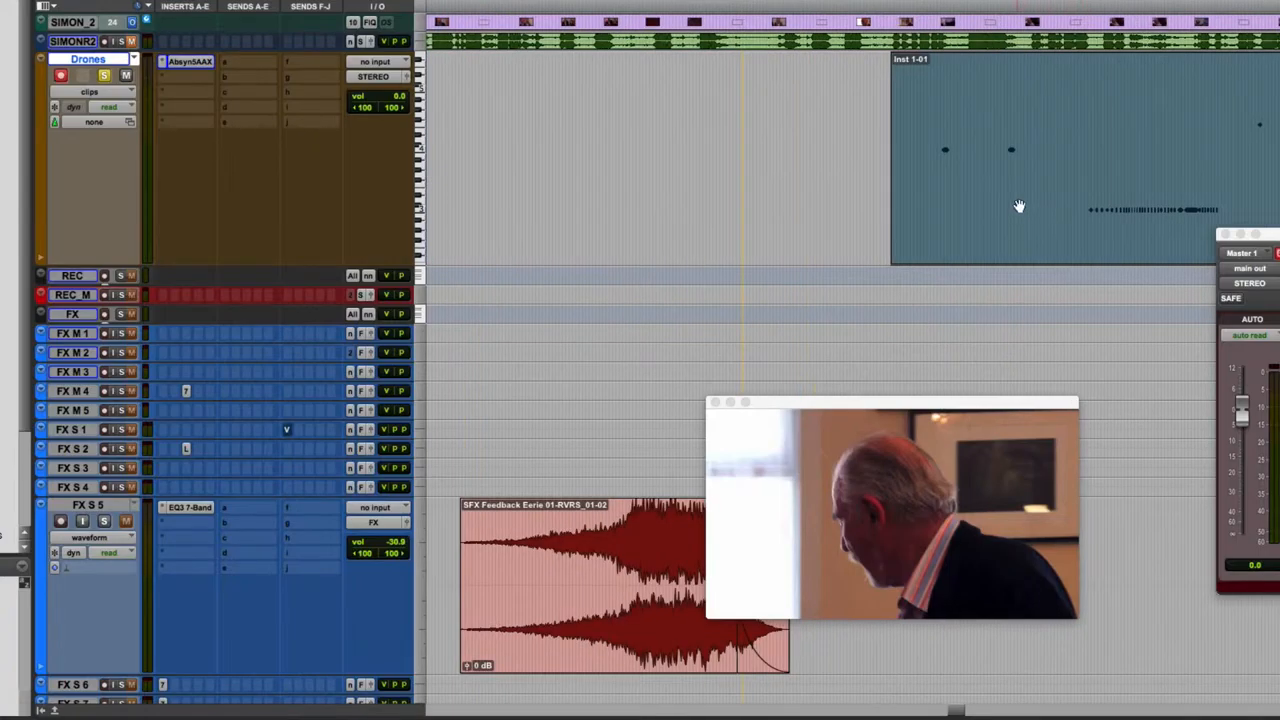
scroll("down", 3)
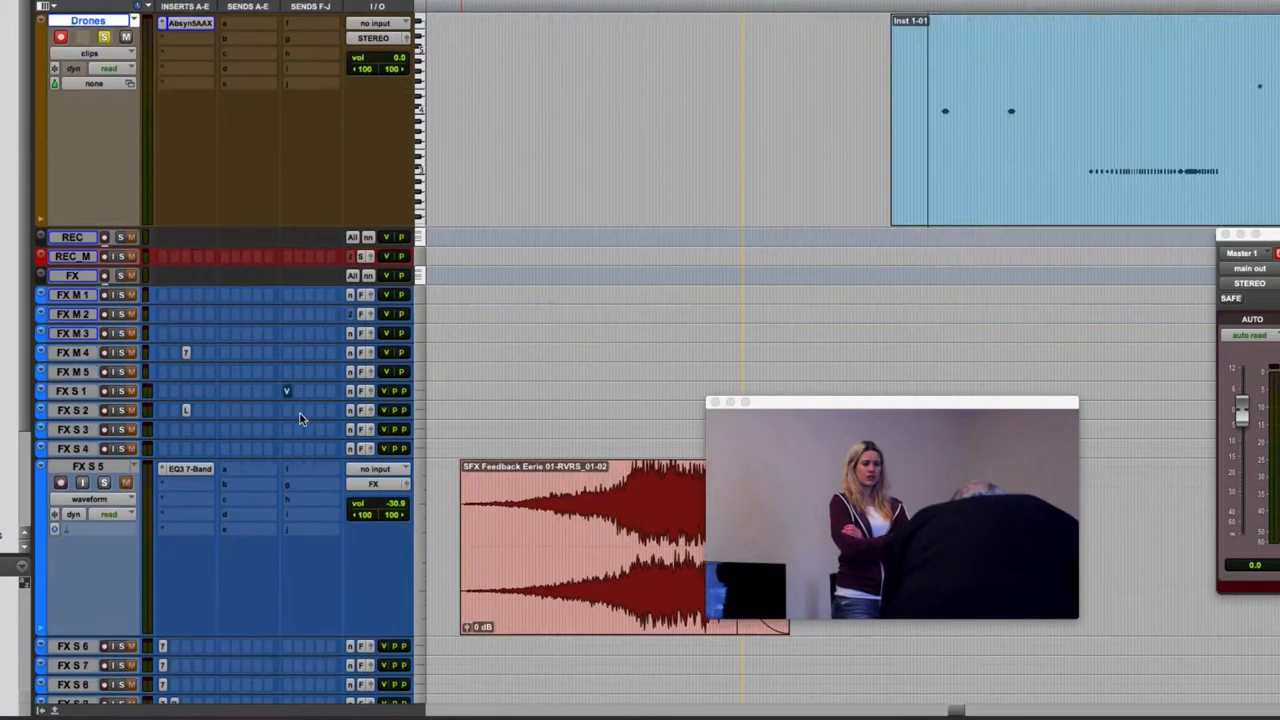
scroll("down", 3)
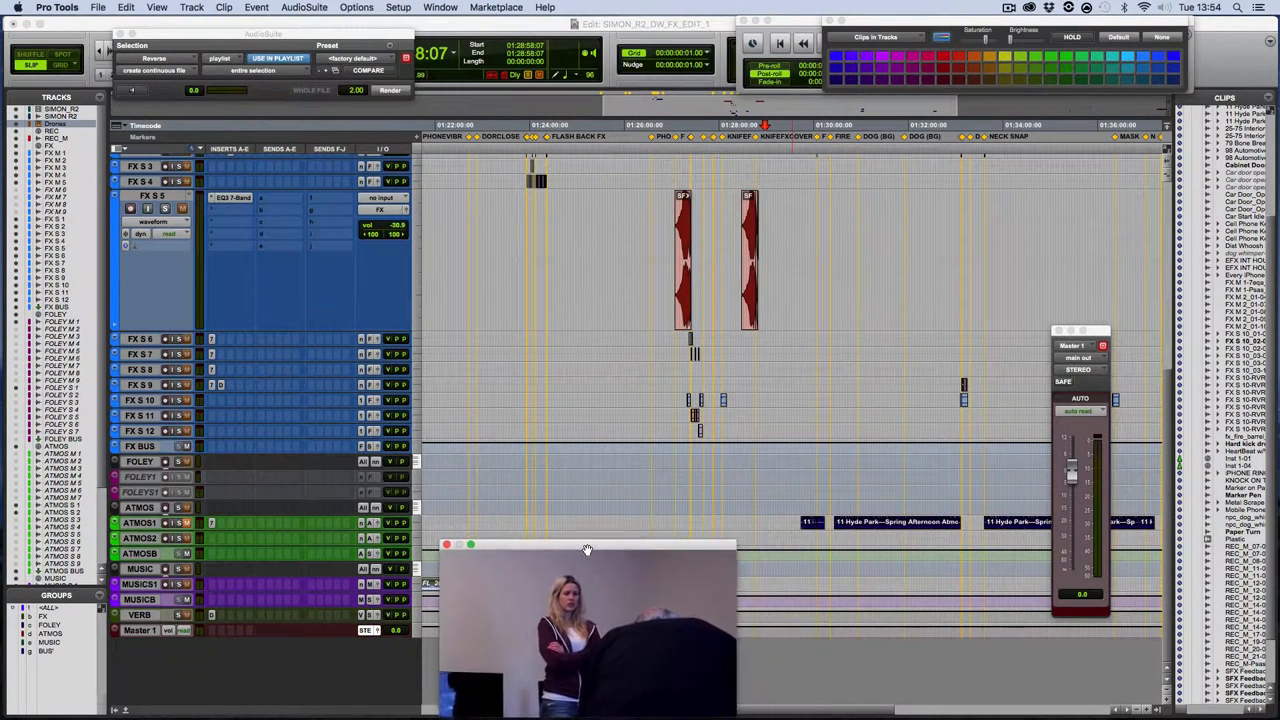
left_click_drag(588, 544, 597, 531)
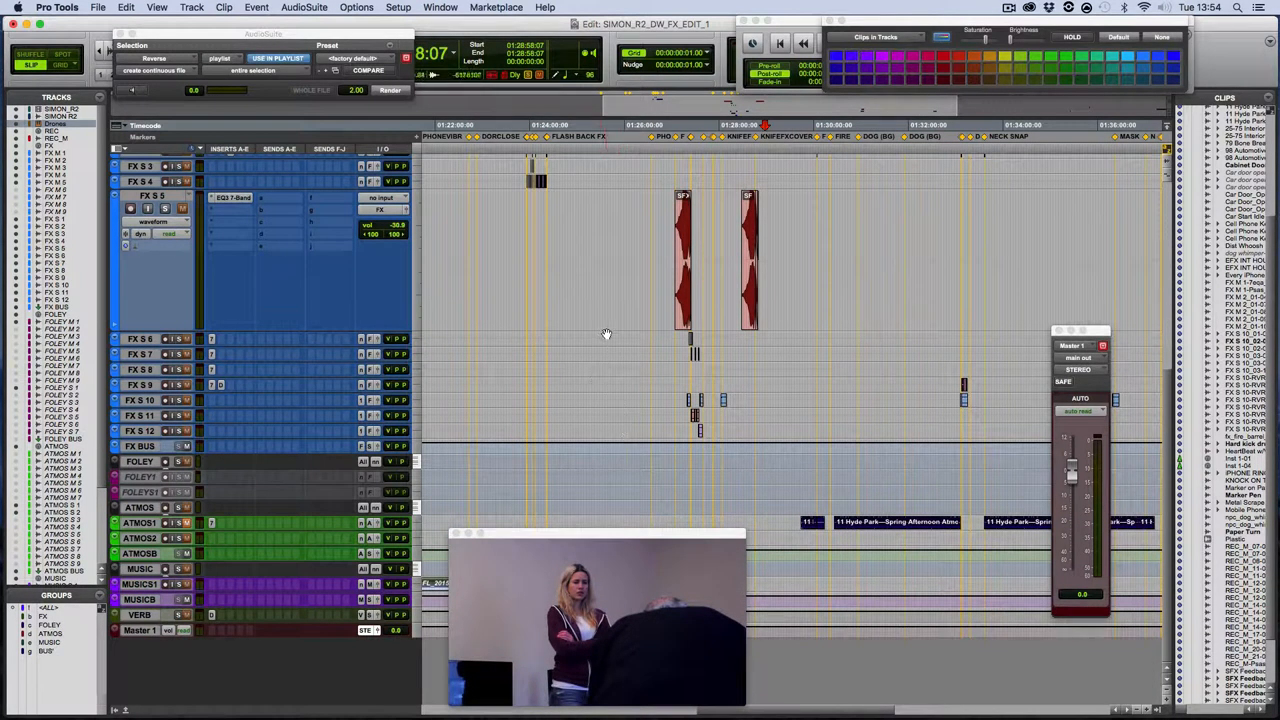
mouse_move(667, 348)
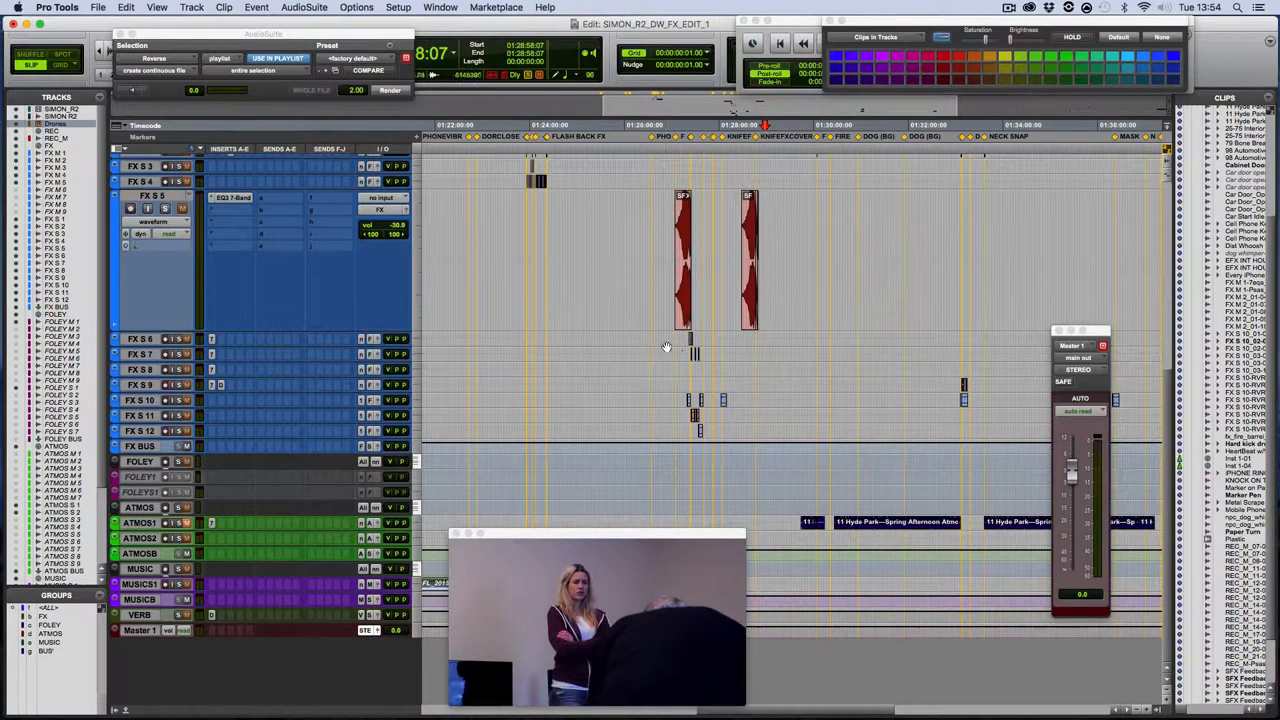